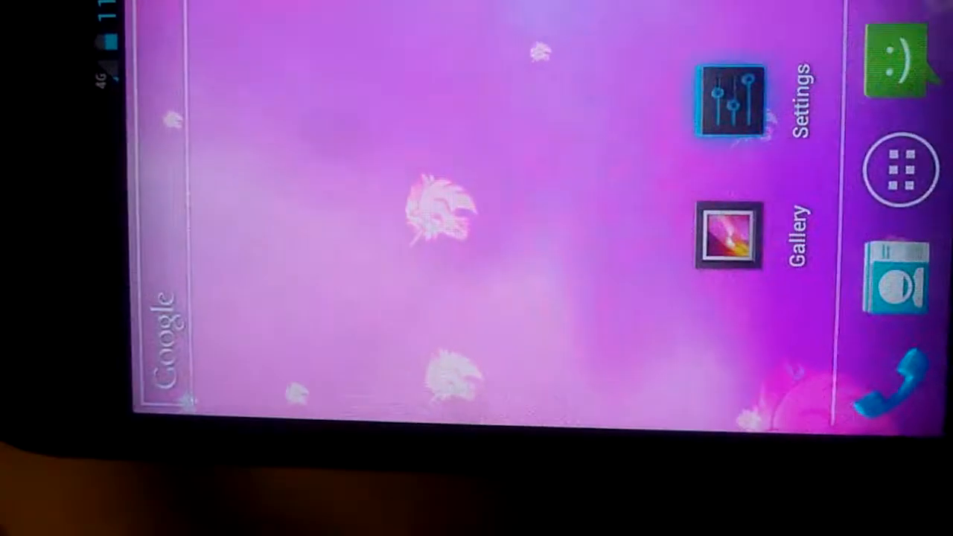
Step: Pick the animated Galaxy live wallpaper from Live Wallpapers to replace the pink feathers background
click(730, 101)
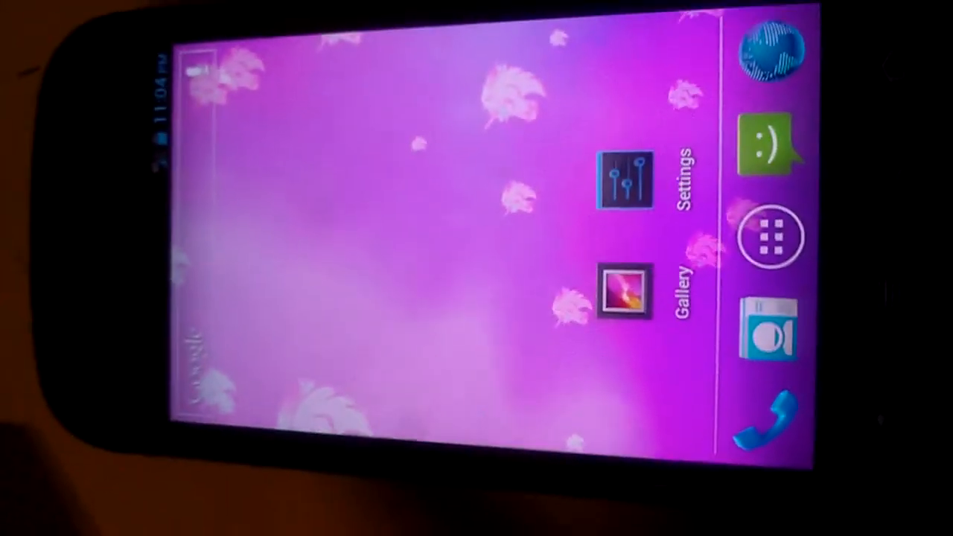
click(773, 236)
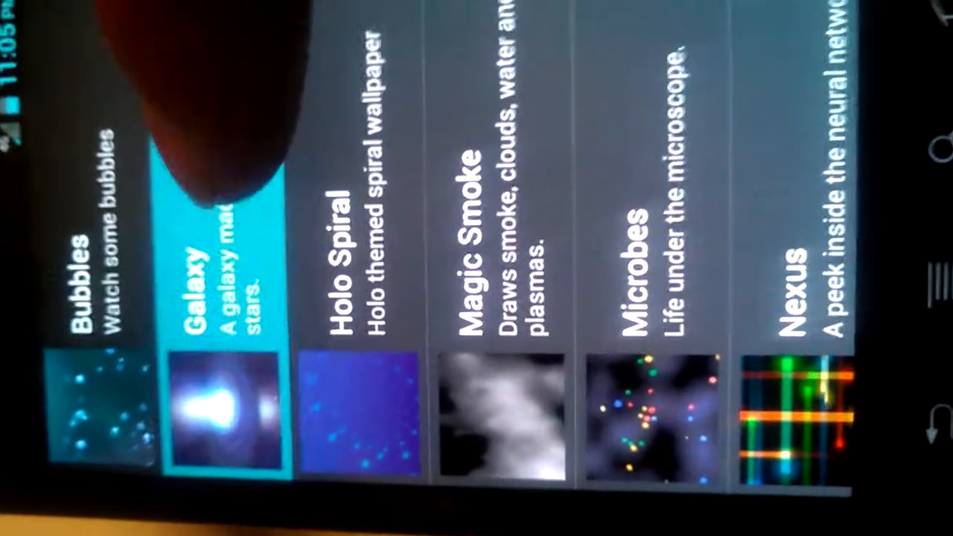
click(223, 298)
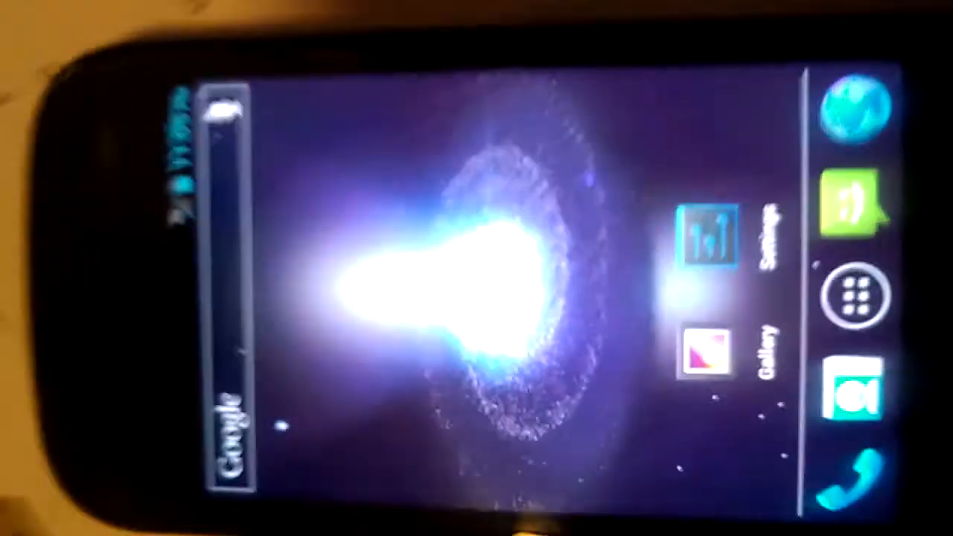